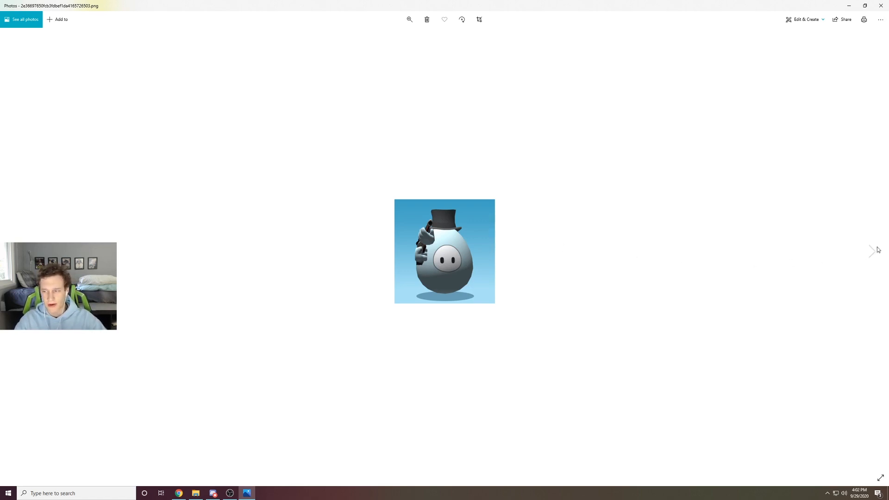
pyautogui.moveTo(871, 251)
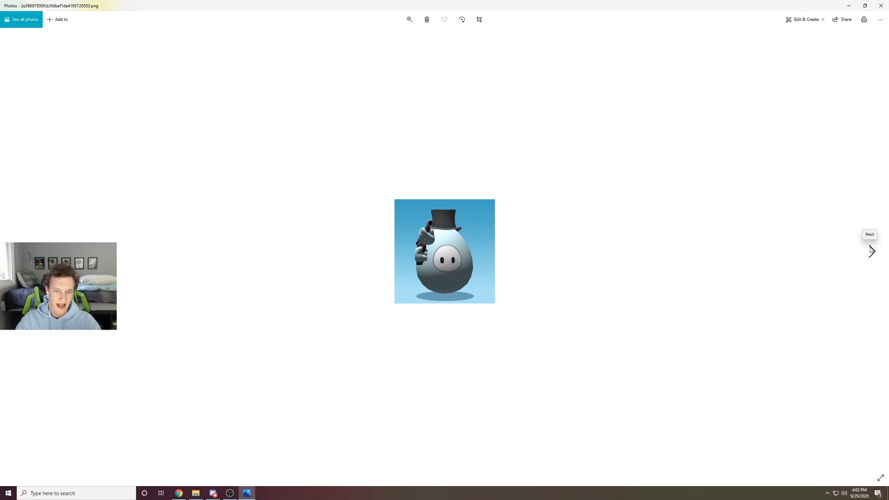
# - Step through the top-hat, witch-hat and red-devil egg renders to the purple-headband egg with dazed eyes
pyautogui.click(871, 251)
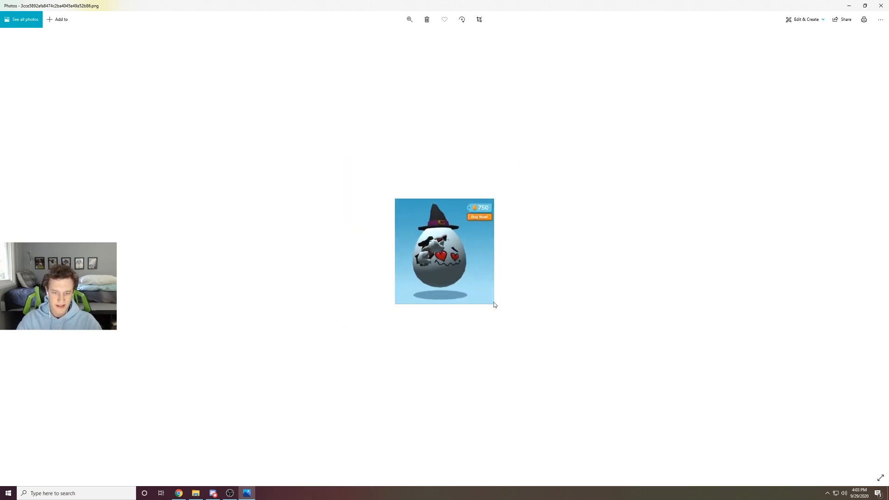
pyautogui.moveTo(872, 251)
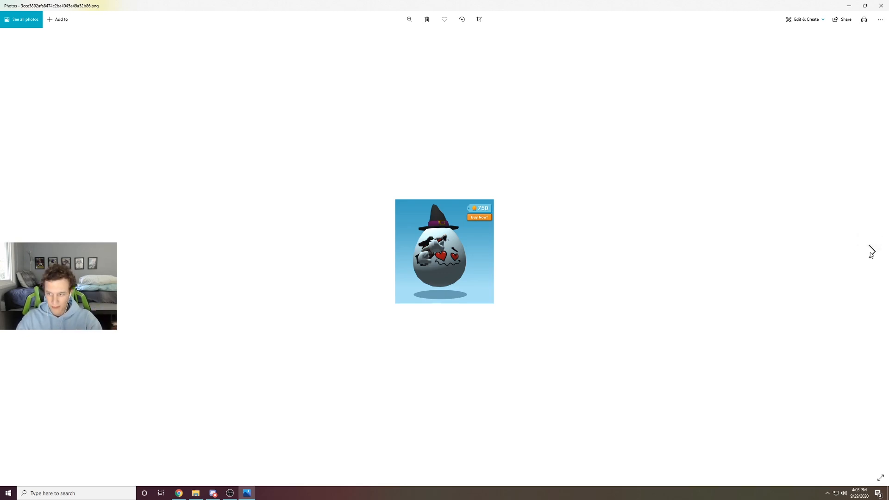
pyautogui.click(871, 251)
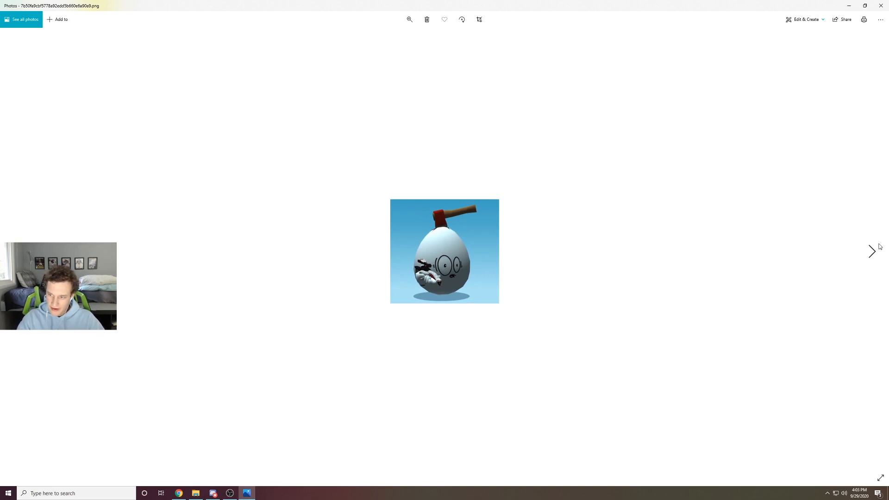
pyautogui.click(872, 251)
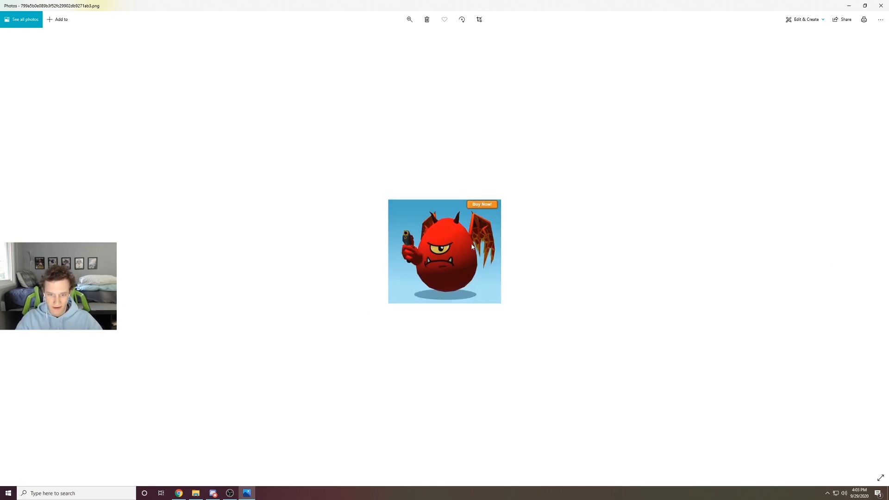
pyautogui.click(409, 19)
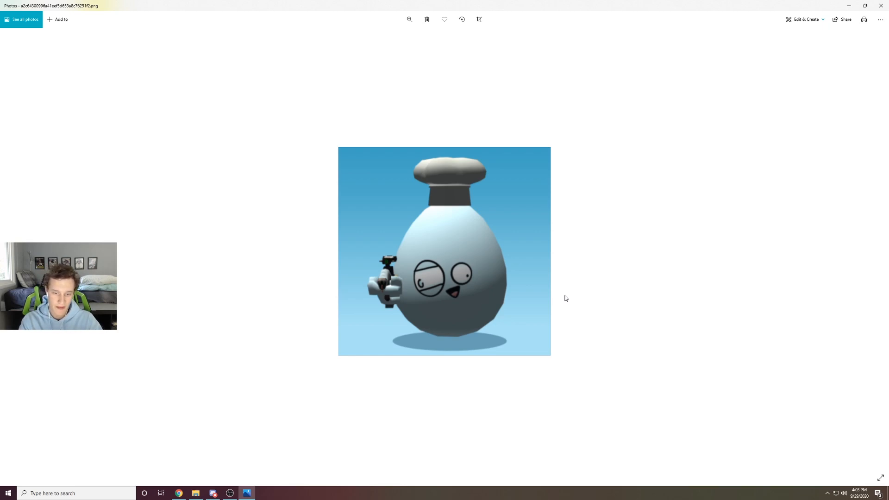
pyautogui.moveTo(536, 284)
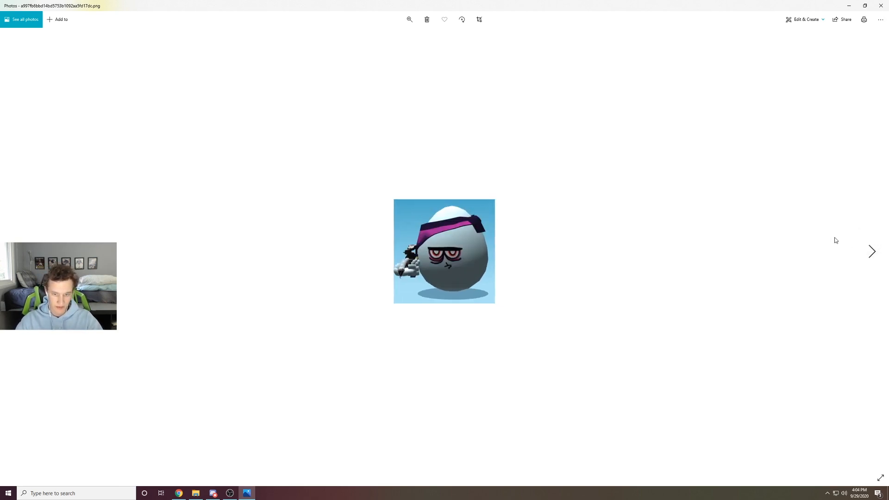
# - Advance past the angel, headband and mafia egg renders to the cat-eared egg holding a gun
pyautogui.click(873, 251)
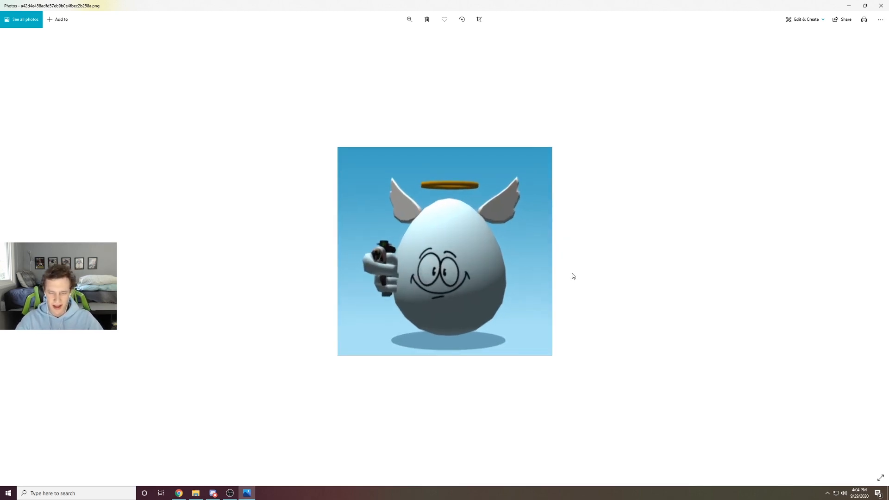
pyautogui.moveTo(430, 286)
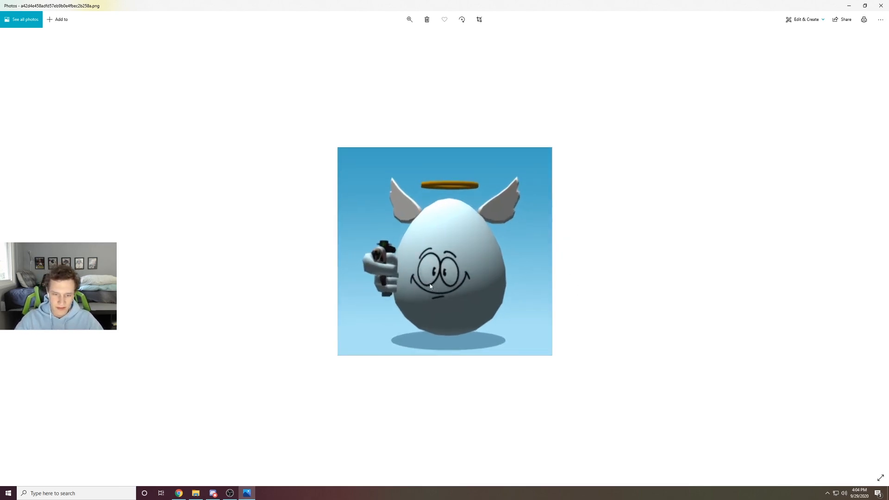
pyautogui.moveTo(481, 312)
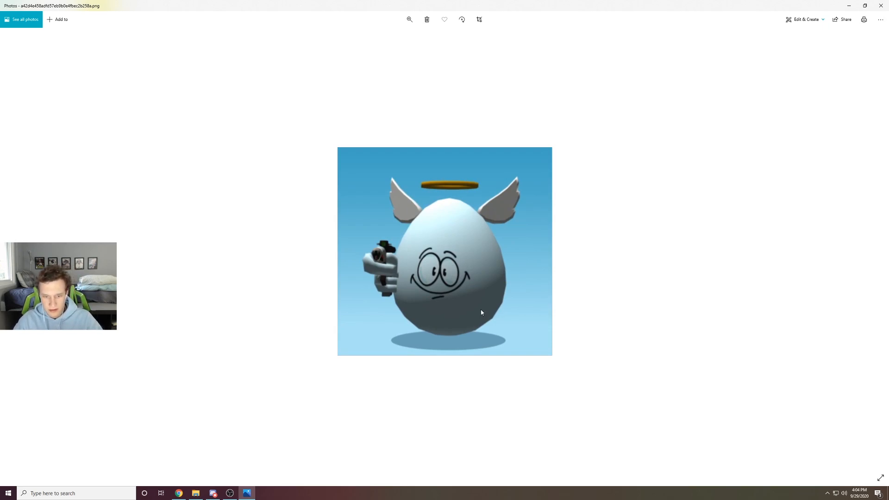
pyautogui.moveTo(491, 239)
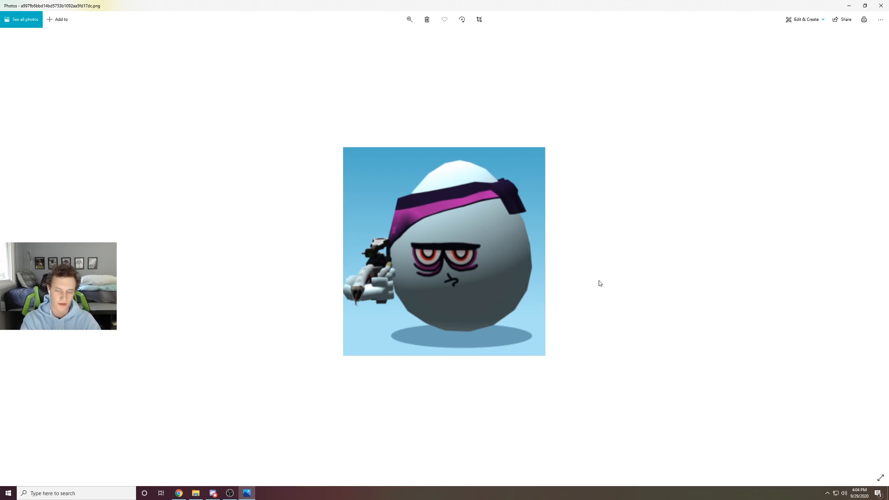
pyautogui.moveTo(524, 197)
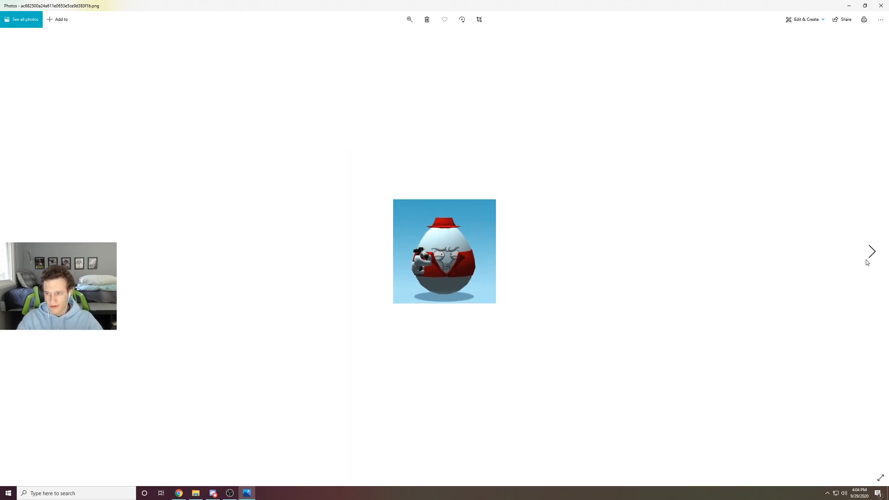
pyautogui.click(871, 251)
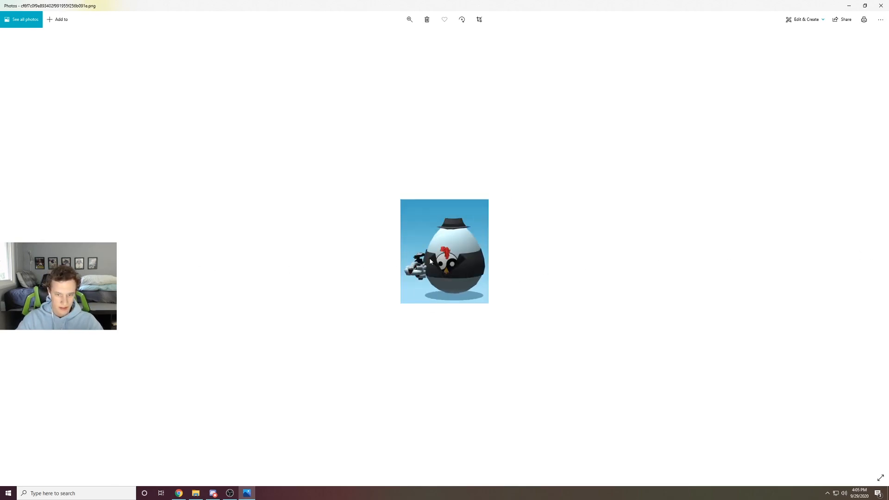
pyautogui.click(408, 19)
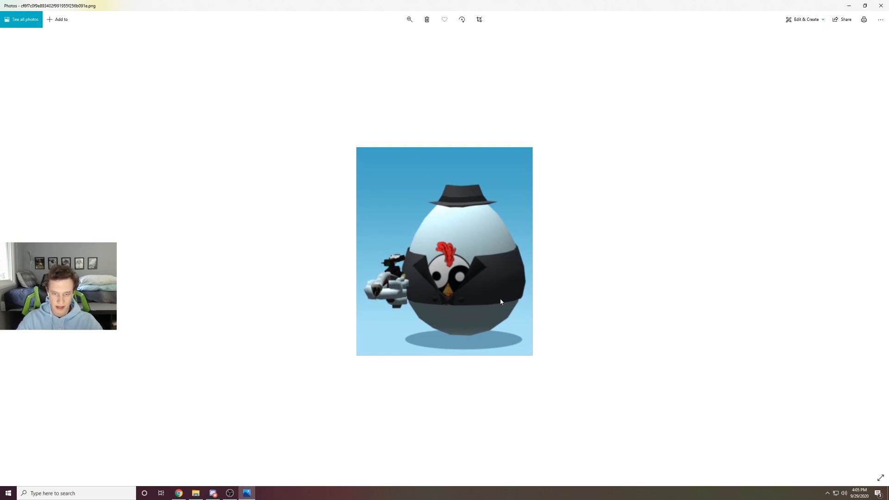
pyautogui.moveTo(431, 308)
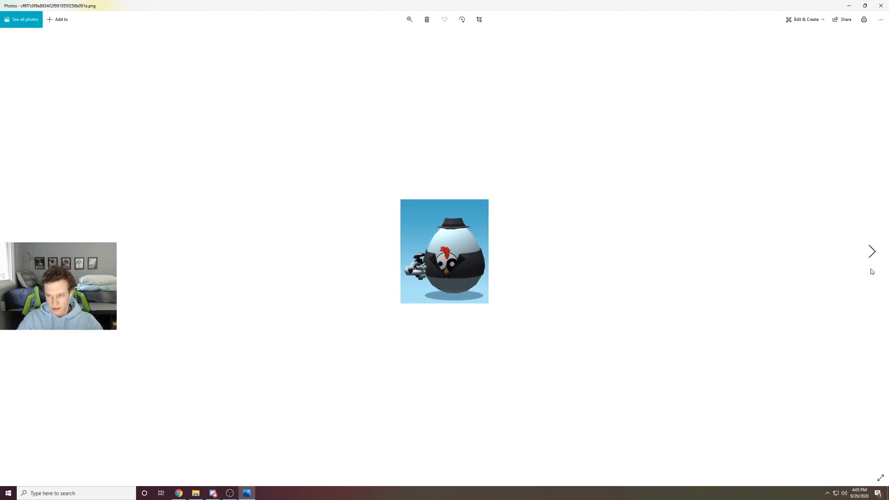
pyautogui.moveTo(871, 251)
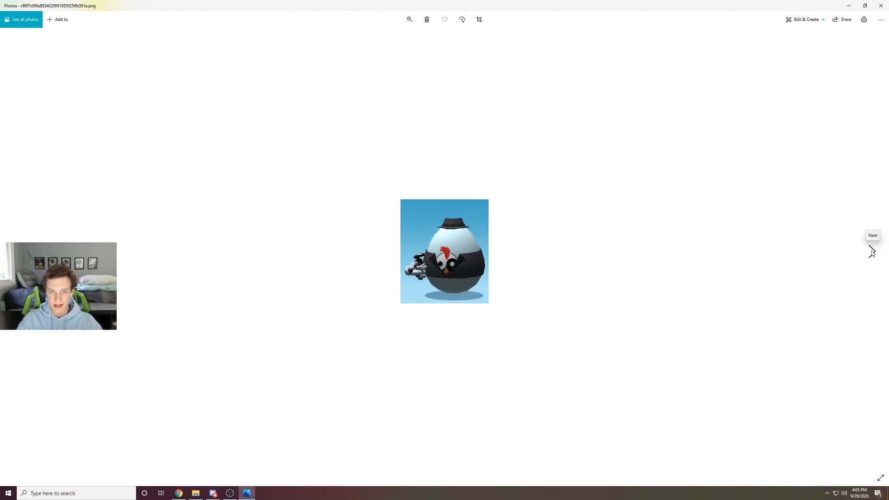
pyautogui.click(873, 251)
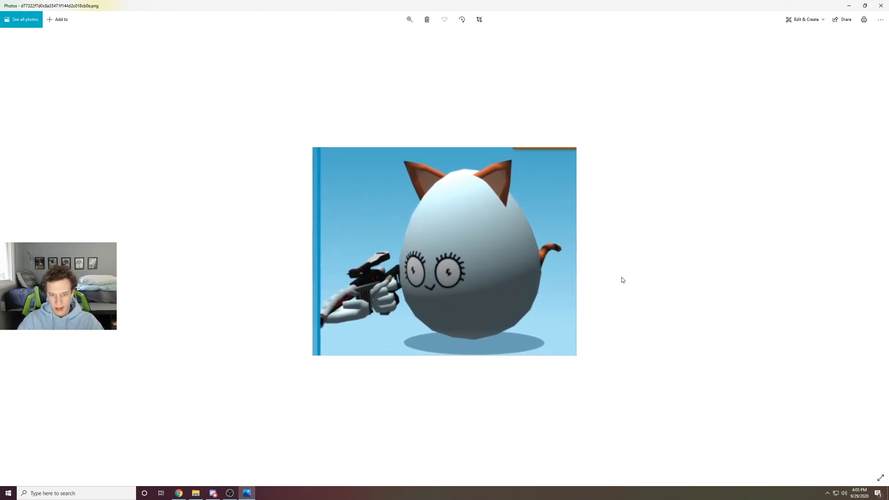
pyautogui.moveTo(677, 249)
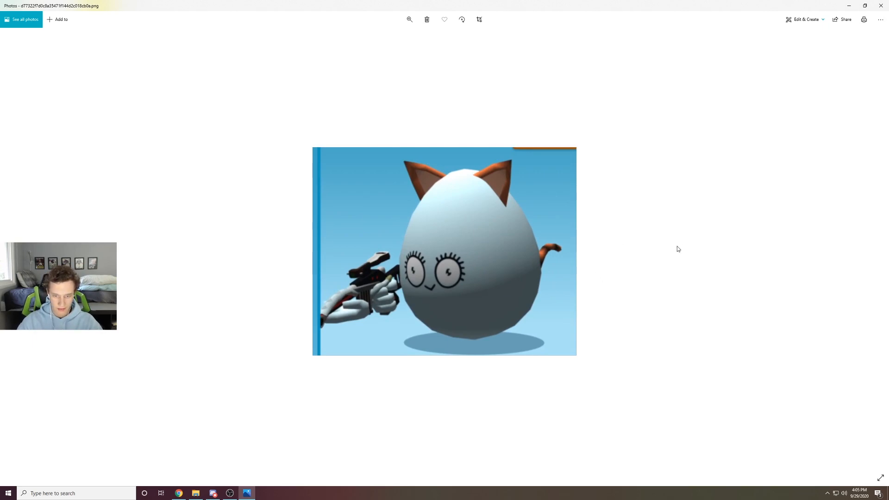
pyautogui.moveTo(640, 293)
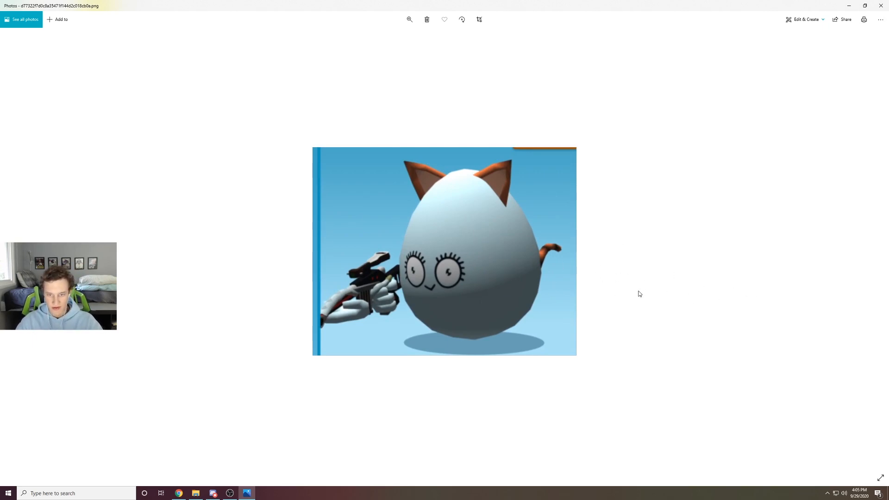
pyautogui.moveTo(445, 320)
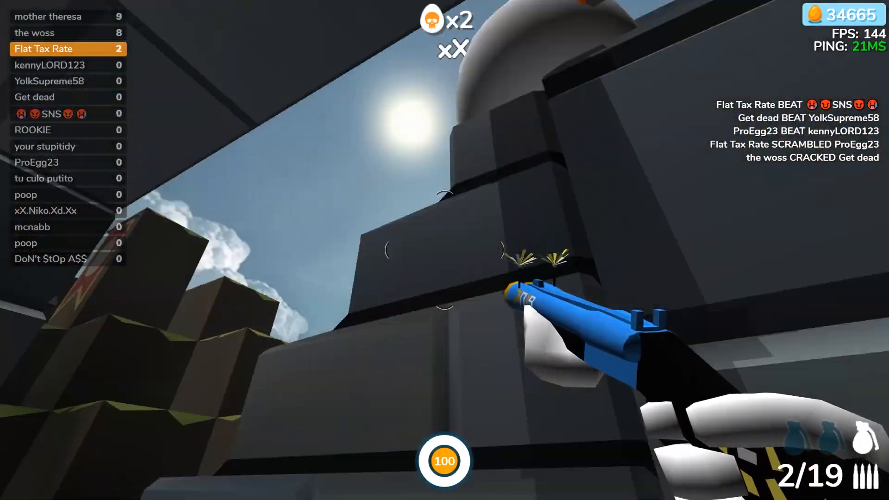
# - Shoot opponents with the shotgun to reach a 12-kill streak atop the scoreboard
pyautogui.click(444, 250)
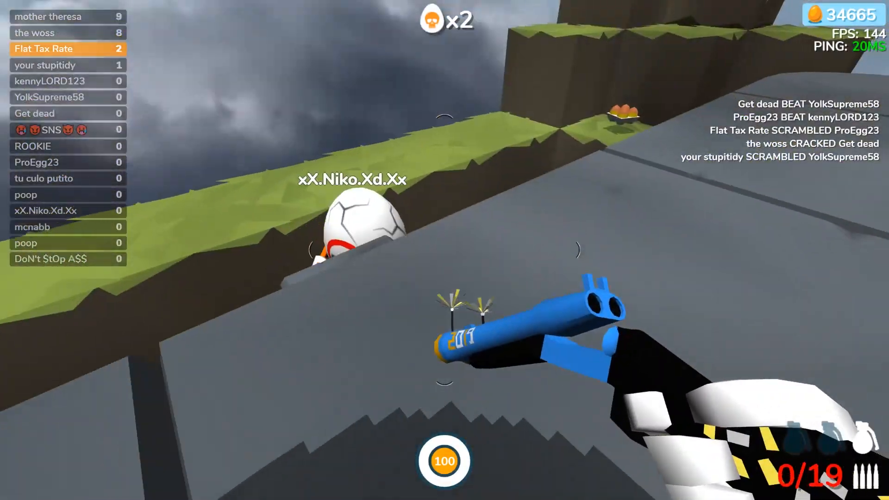
pyautogui.click(444, 243)
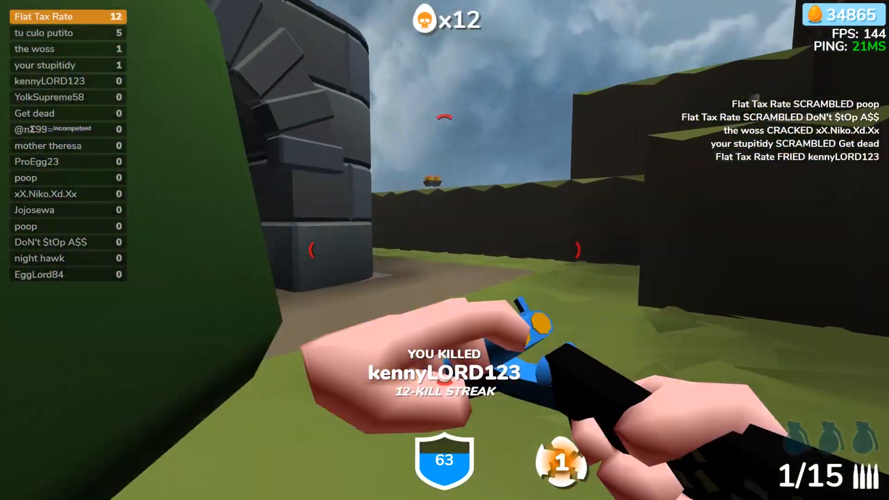
# - Keep firing at enemies, including the green egg ahead, to build the streak to 18 kills
pyautogui.click(445, 251)
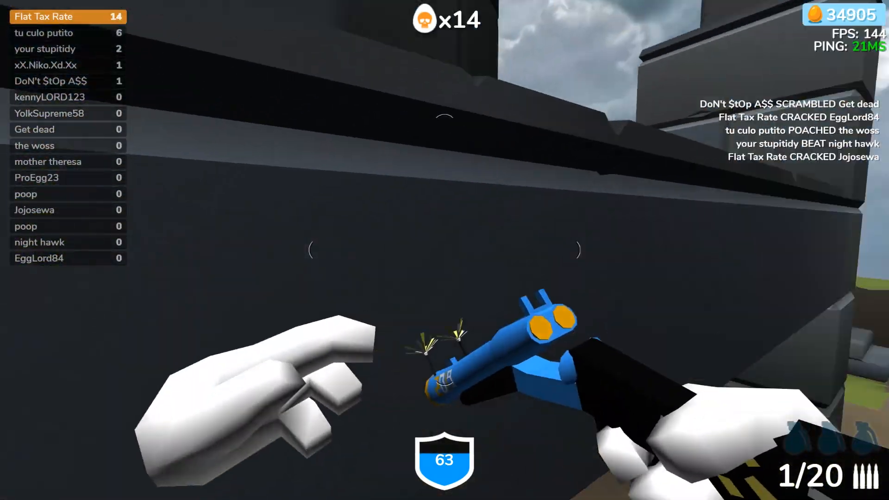
pyautogui.click(444, 250)
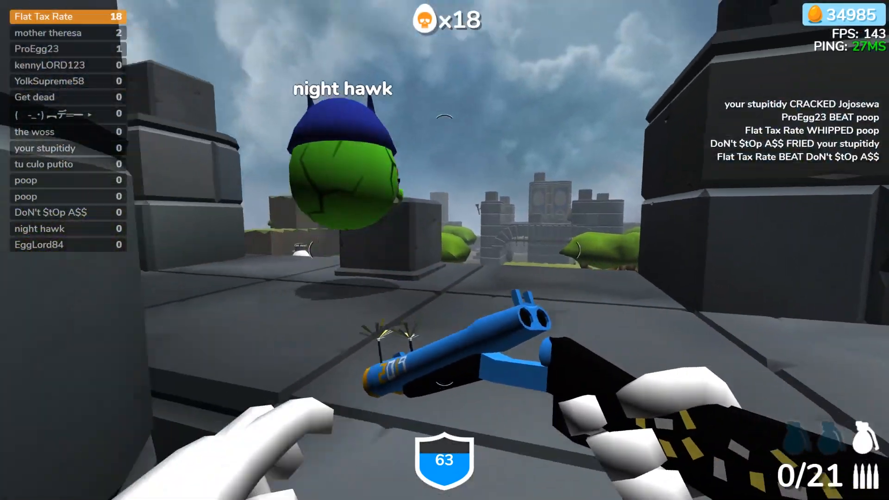
pyautogui.click(445, 250)
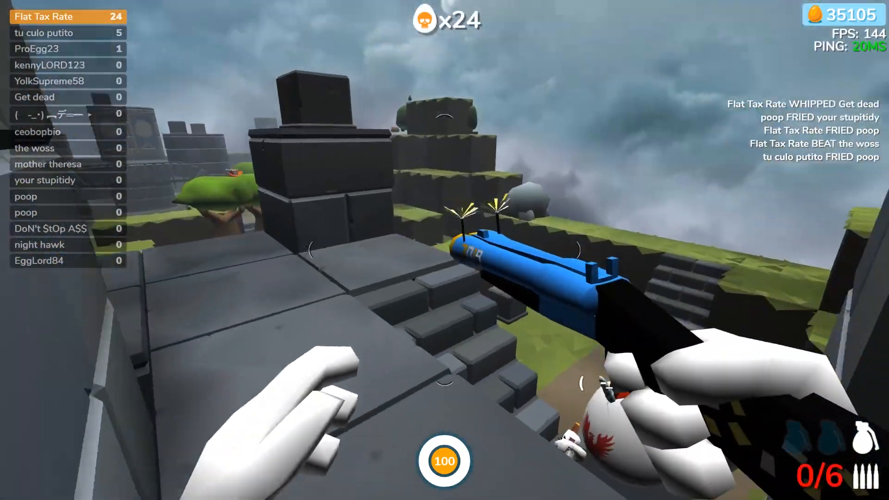
# - Finish off an opponent to extend the streak to 25 kills, still first on the scoreboard
pyautogui.click(445, 250)
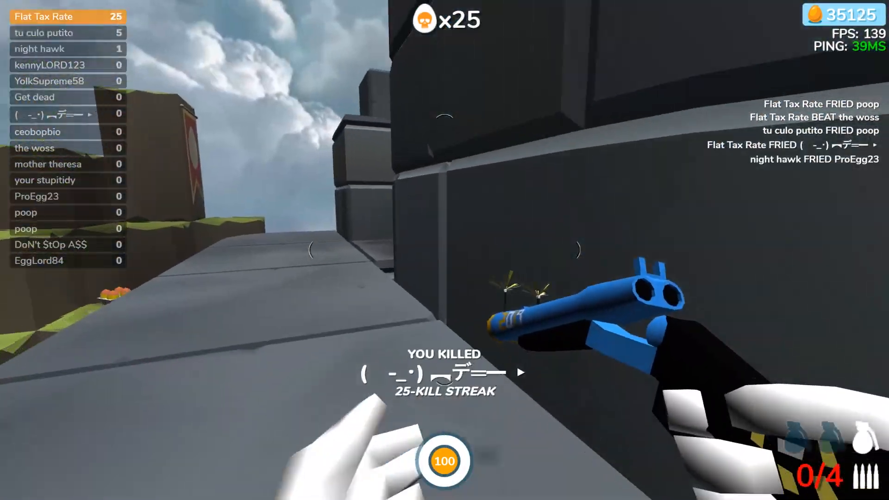